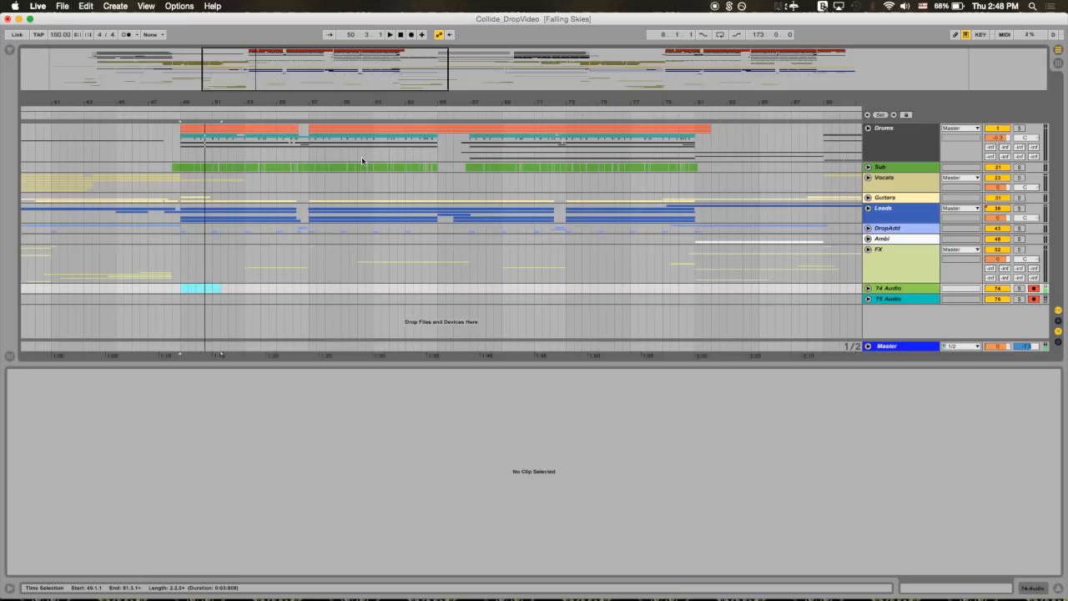
pyautogui.moveTo(147, 244)
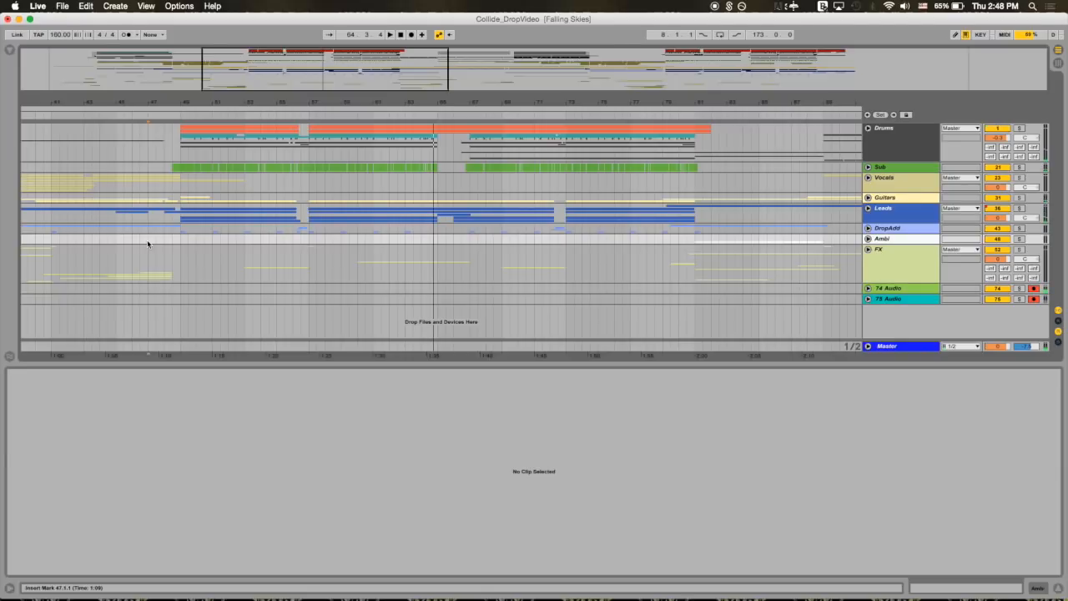
pyautogui.moveTo(884, 276)
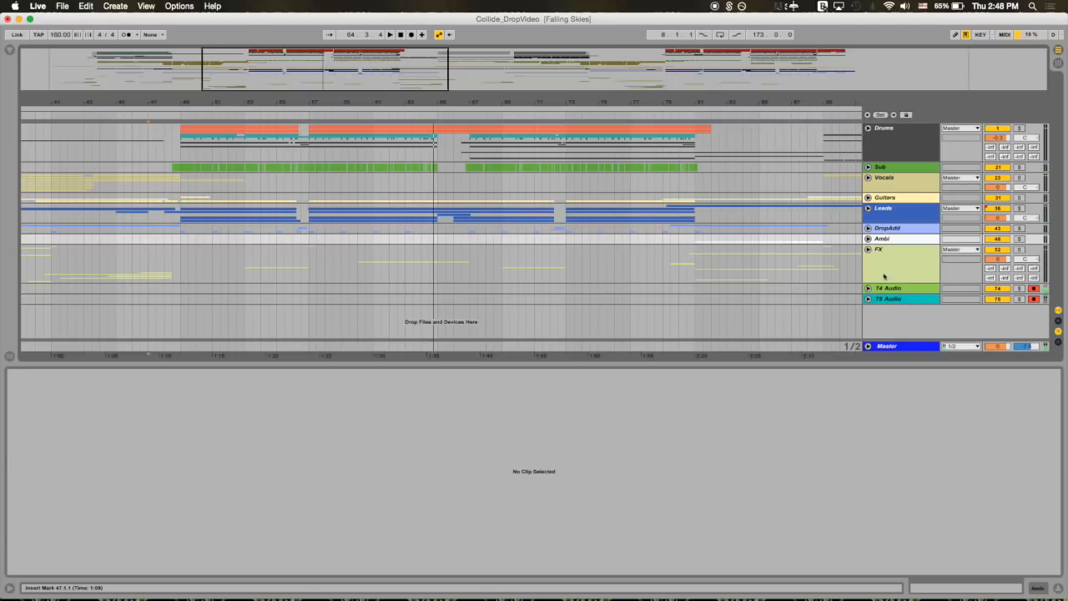